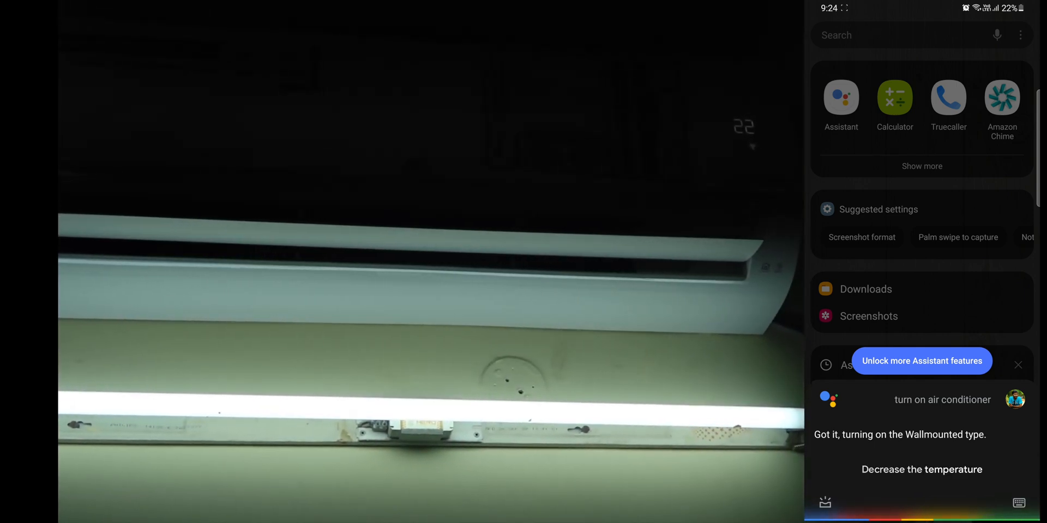
# - Ask the Assistant to decrease the air conditioner's temperature via the suggestion chip
pyautogui.click(921, 470)
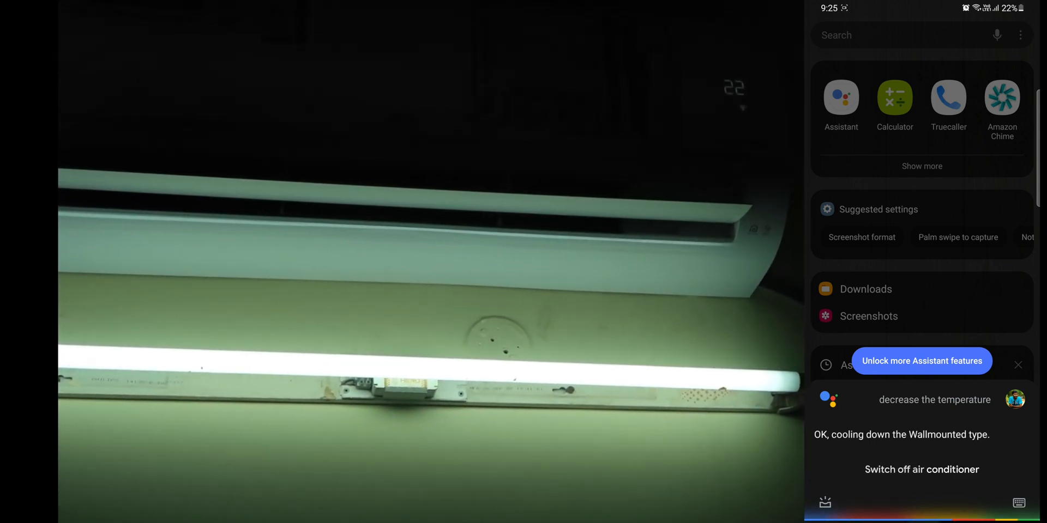